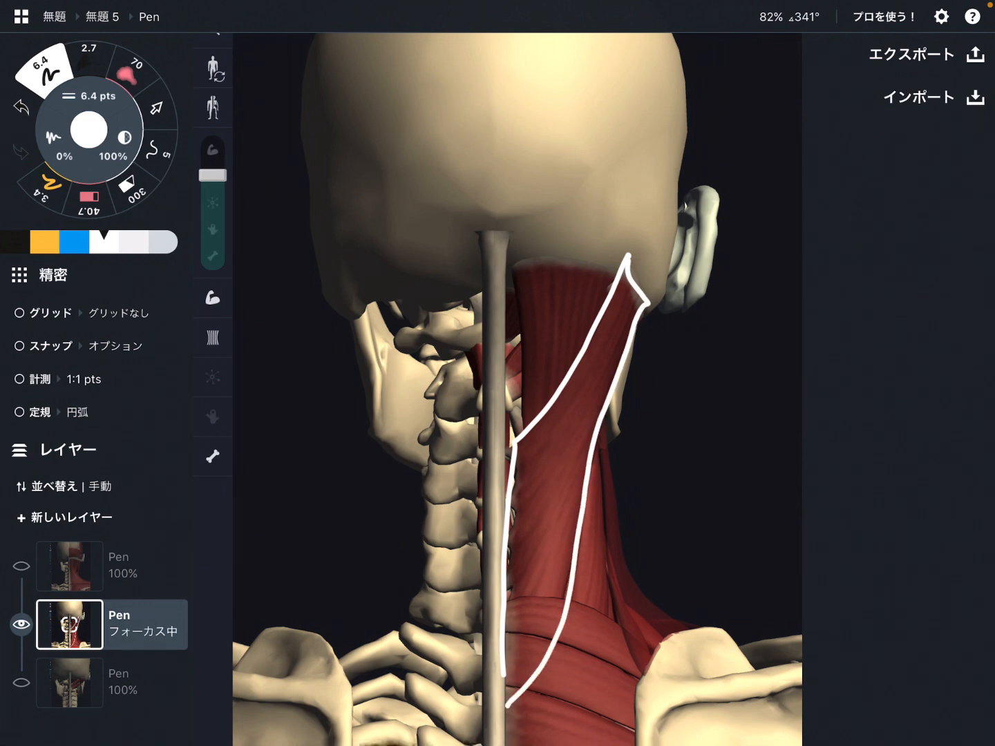
pyautogui.write('Sple')
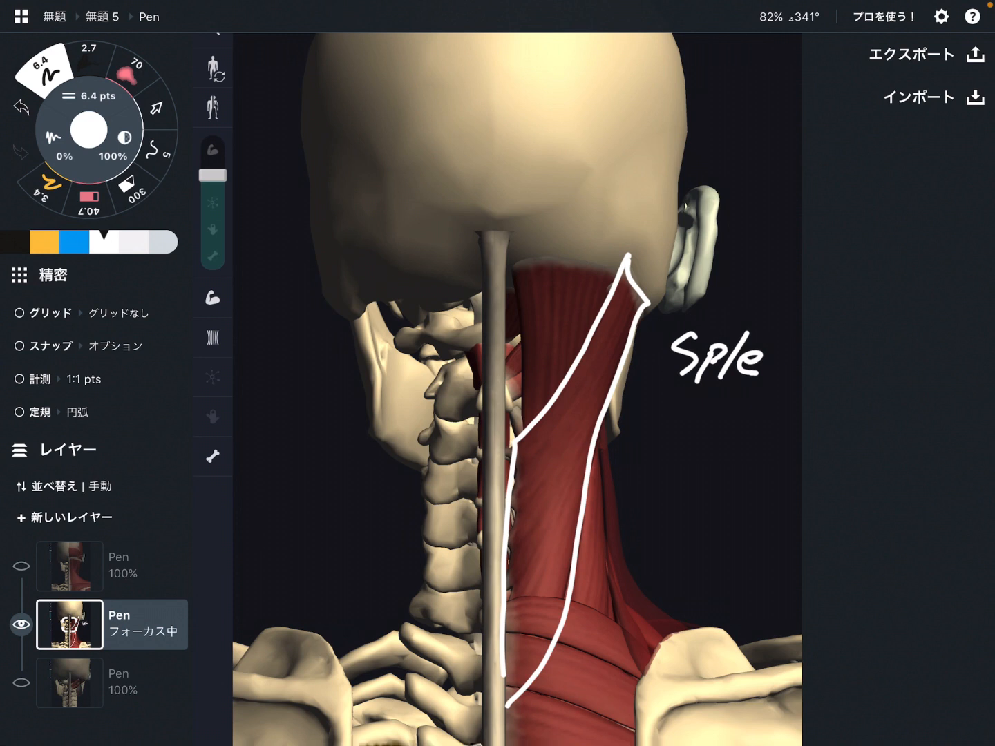